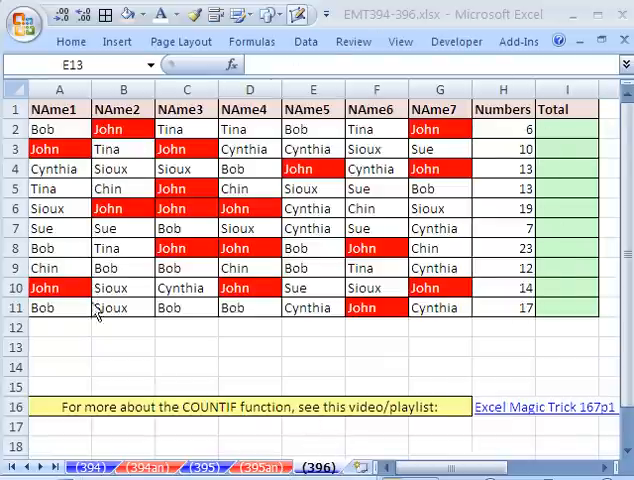
Inspect the INDEX formulas behind the generated names, including a John entry.
{"action": "left_click", "coordinate": [313, 347]}
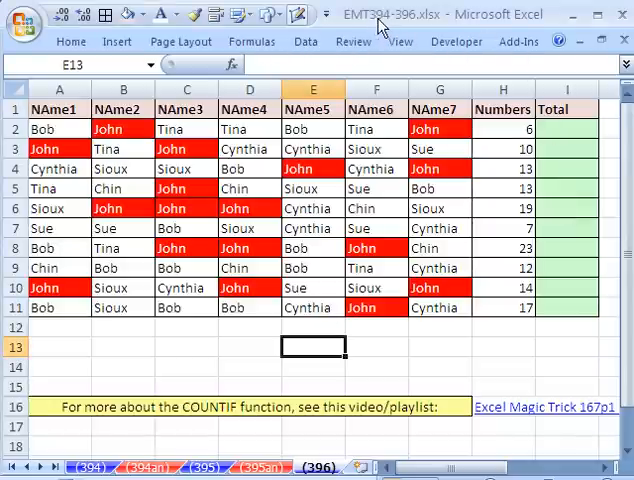
{"action": "mouse_move", "coordinate": [409, 33]}
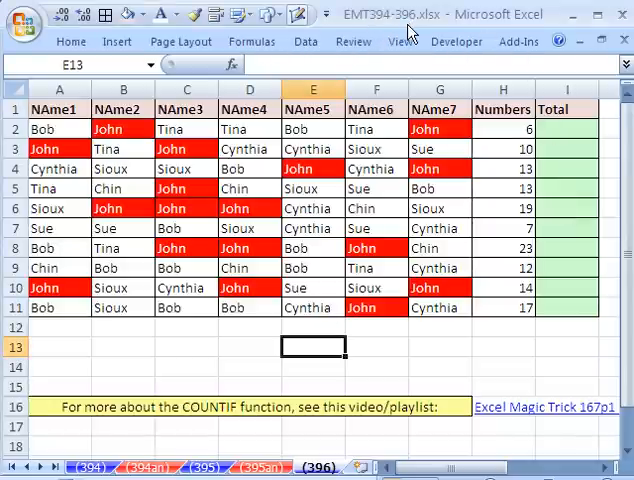
{"action": "mouse_move", "coordinate": [491, 137]}
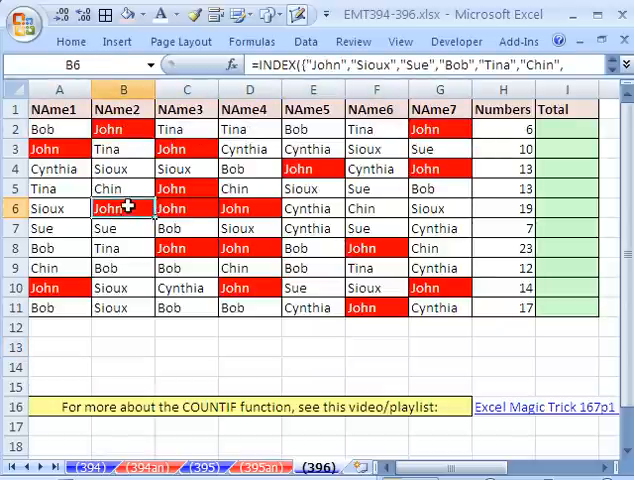
{"action": "left_click", "coordinate": [248, 208]}
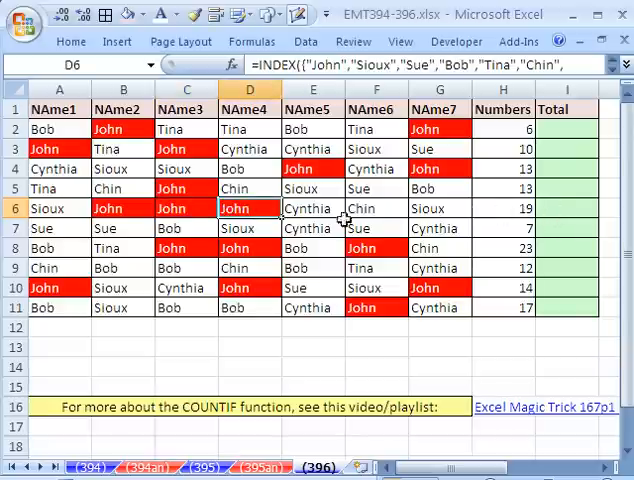
{"action": "left_click", "coordinate": [503, 208]}
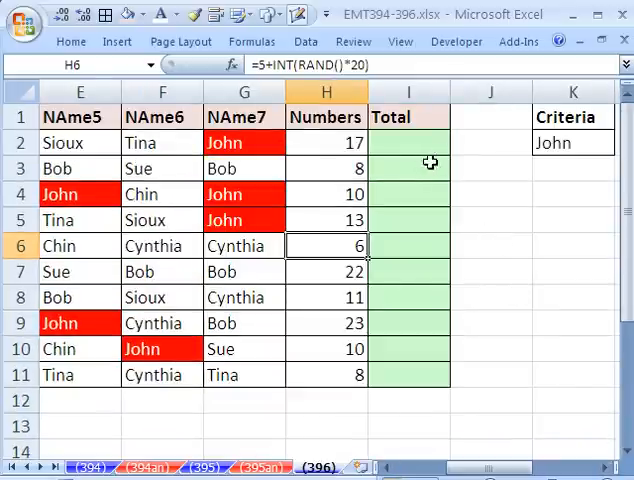
Start =COUNTIF in I2 with range A2:G2 and criteria cell K2.
{"action": "left_click", "coordinate": [408, 142]}
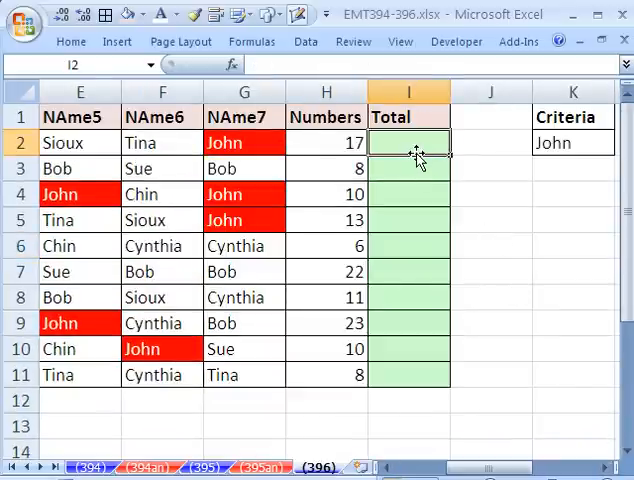
{"action": "type", "text": "=couni"}
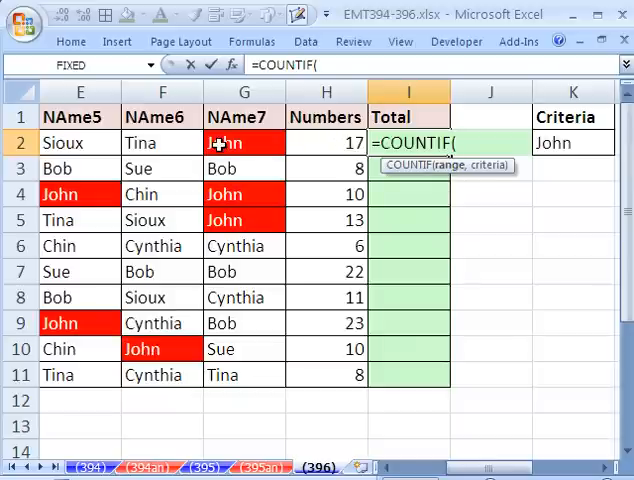
{"action": "left_click", "coordinate": [245, 143]}
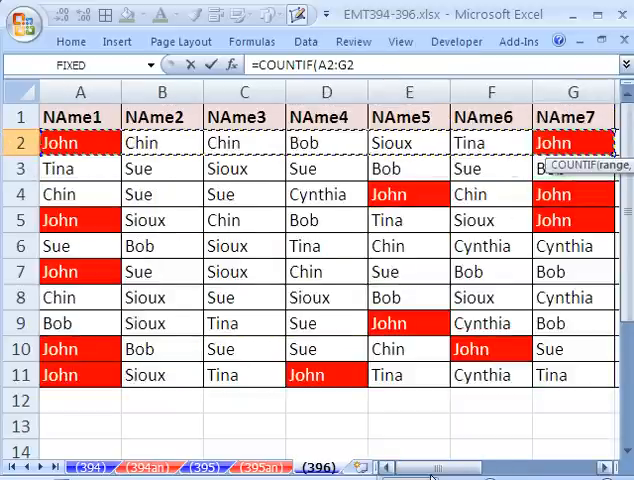
{"action": "scroll", "scroll_direction": "right", "scroll_amount": 3}
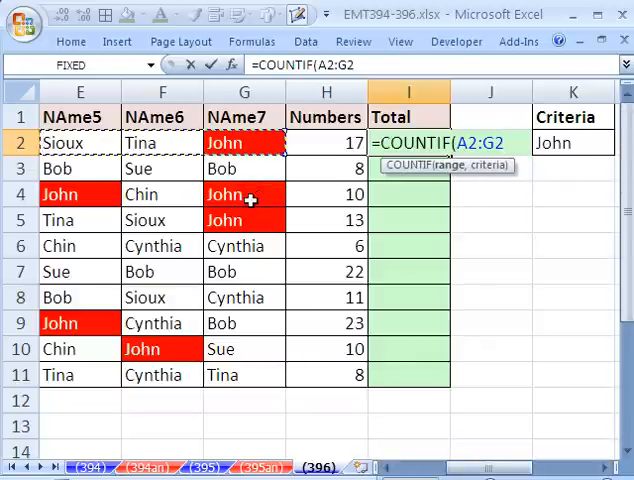
{"action": "type", "text": ","}
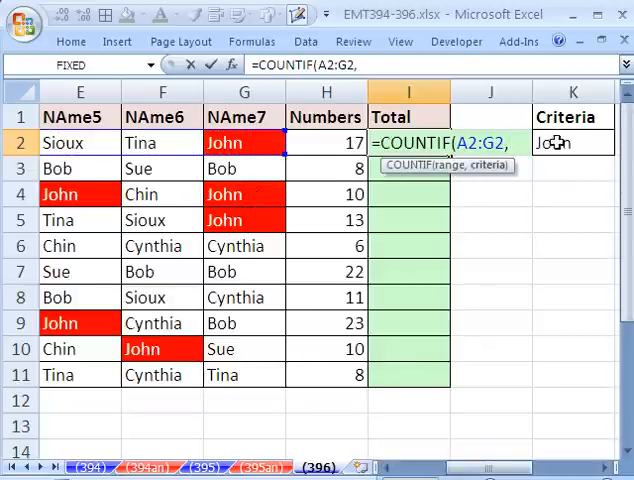
{"action": "left_click", "coordinate": [573, 142]}
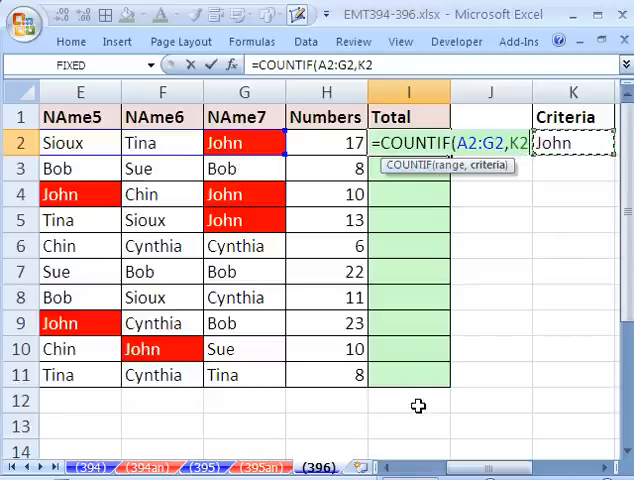
{"action": "mouse_move", "coordinate": [543, 226]}
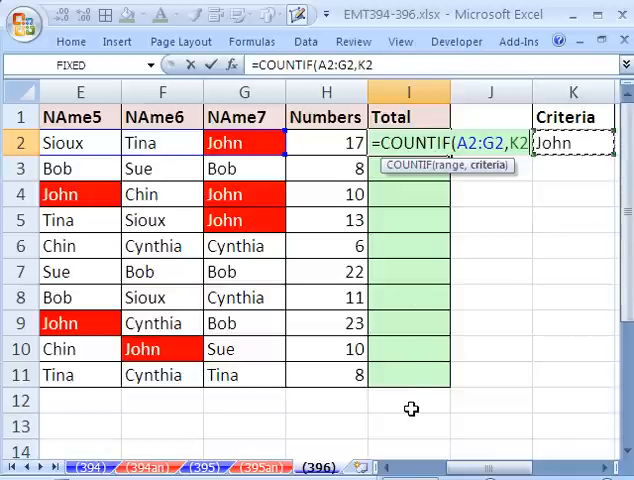
Lock the criteria reference to row 2 as K$2.
{"action": "key", "text": "f4"}
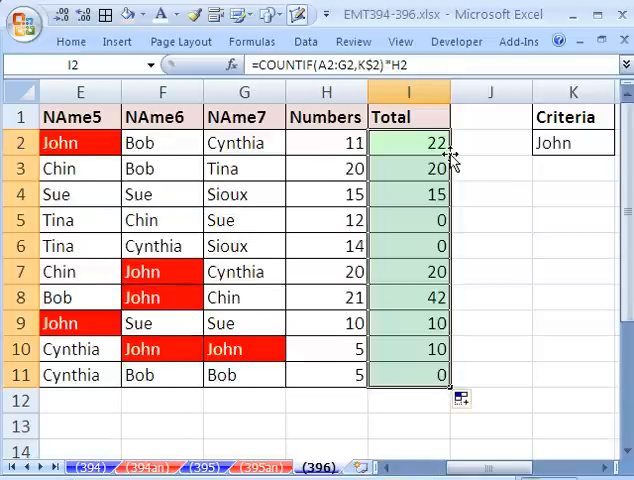
{"action": "mouse_move", "coordinate": [450, 385]}
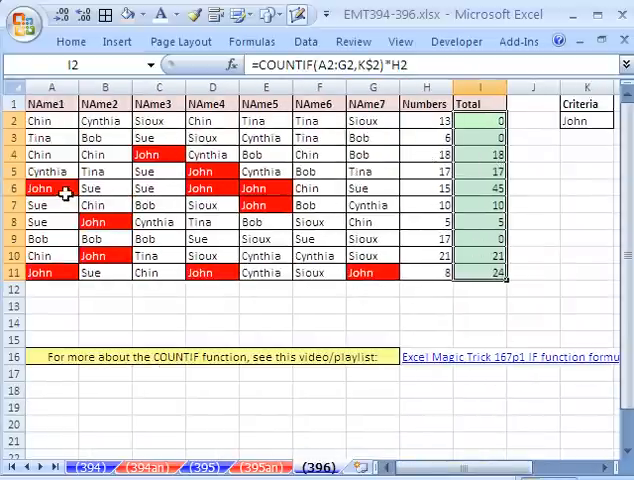
{"action": "mouse_move", "coordinate": [524, 188]}
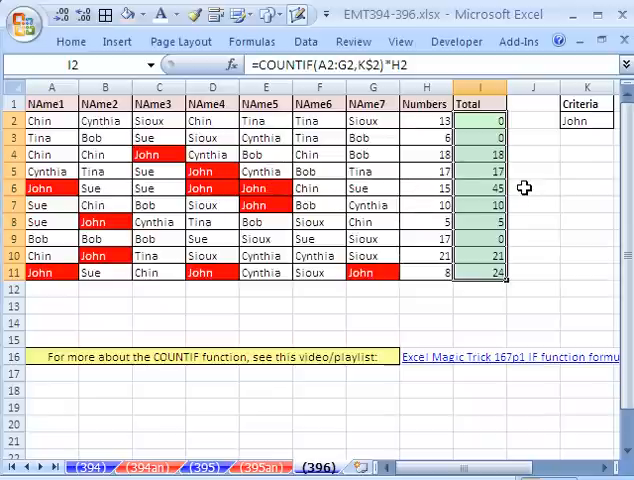